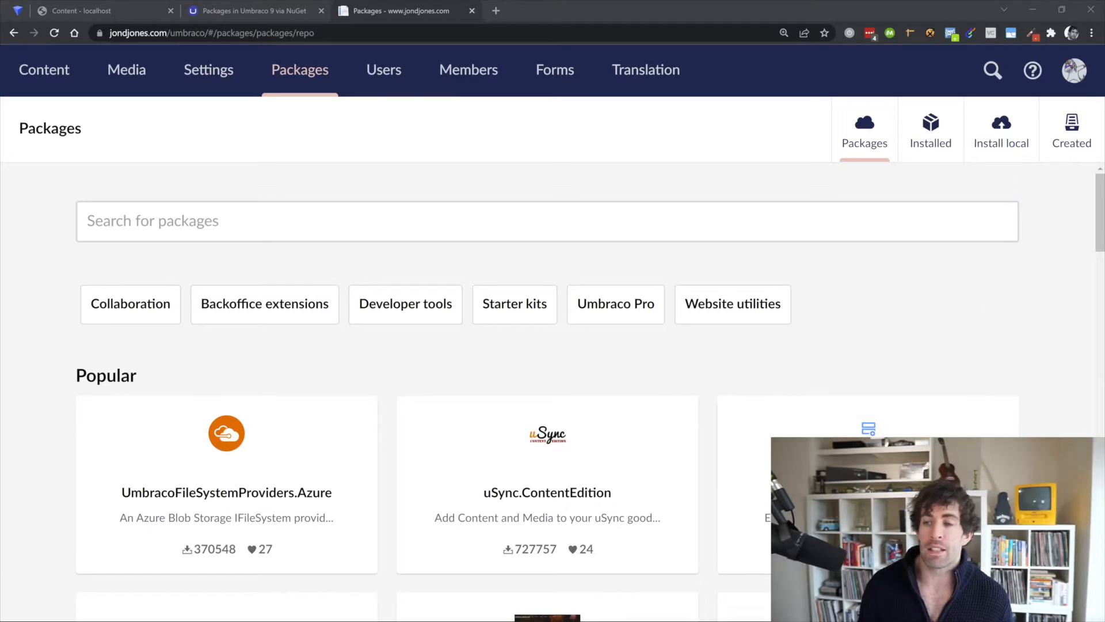
View the site's created packages and local package upload page, then switch to the Umbraco 9 NuGet article.
left_click(1071, 131)
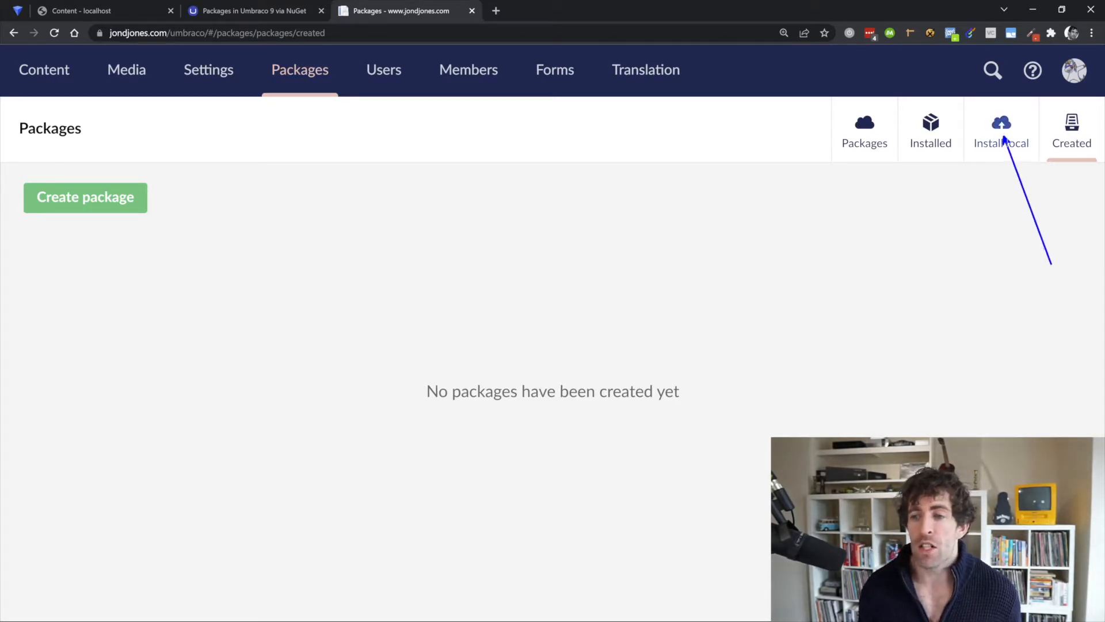
left_click(1001, 131)
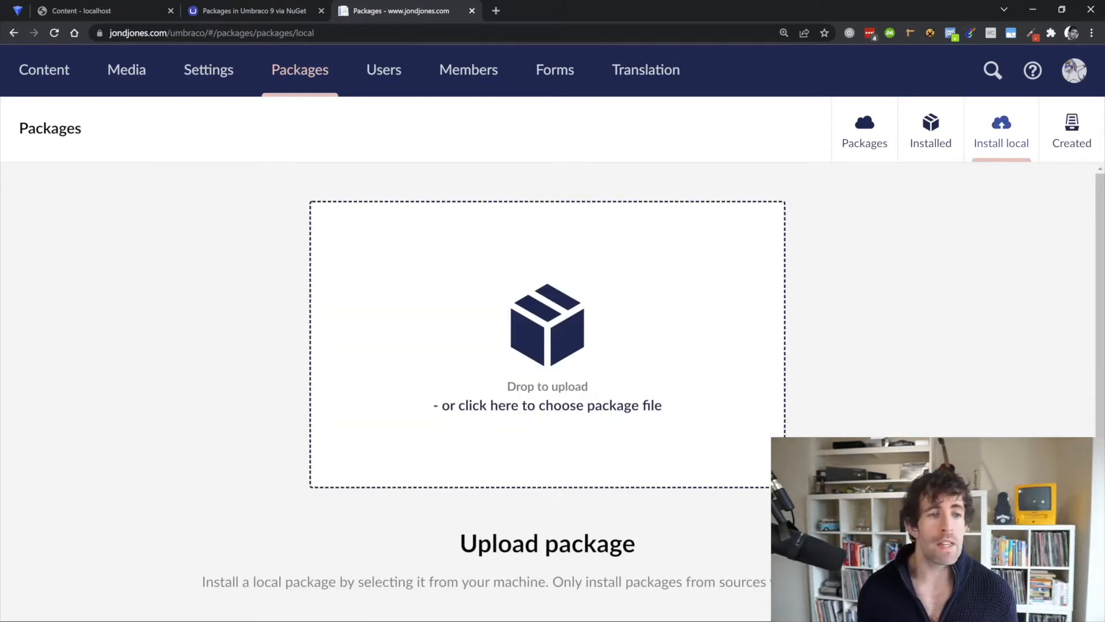
left_click(250, 10)
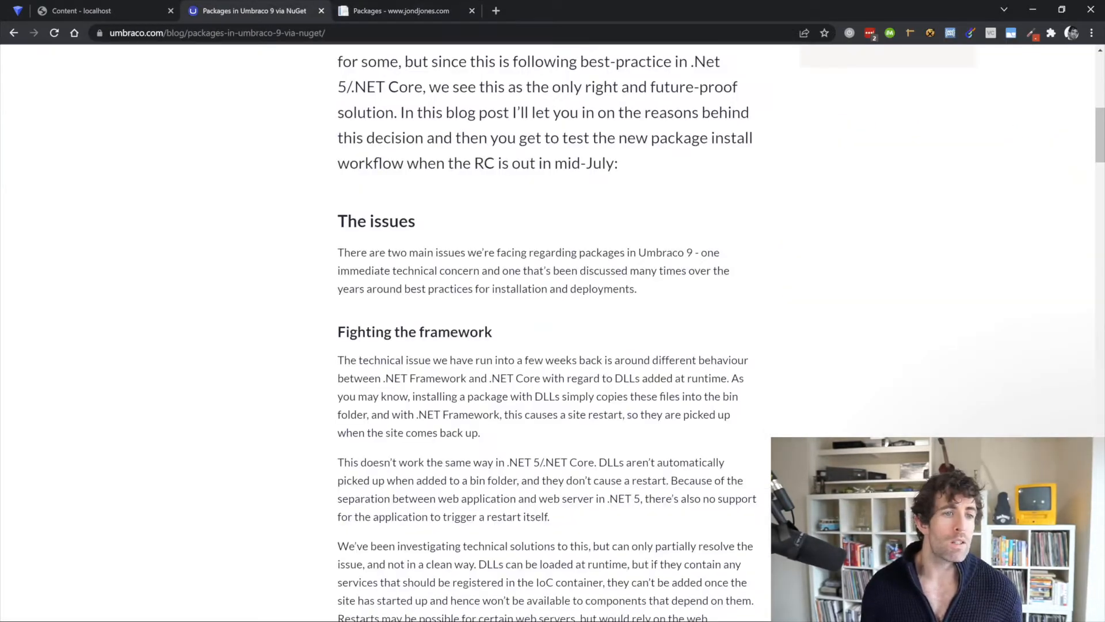
Read the NuGet blog post's introduction, then return to the local site's package listing.
scroll("up", 3)
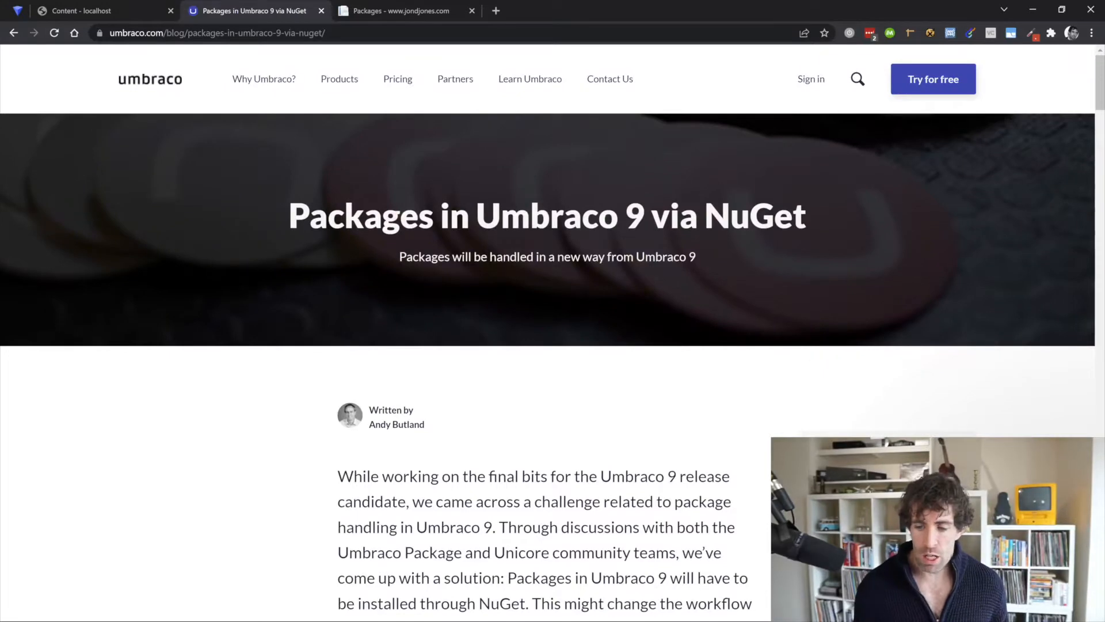
scroll("down", 3)
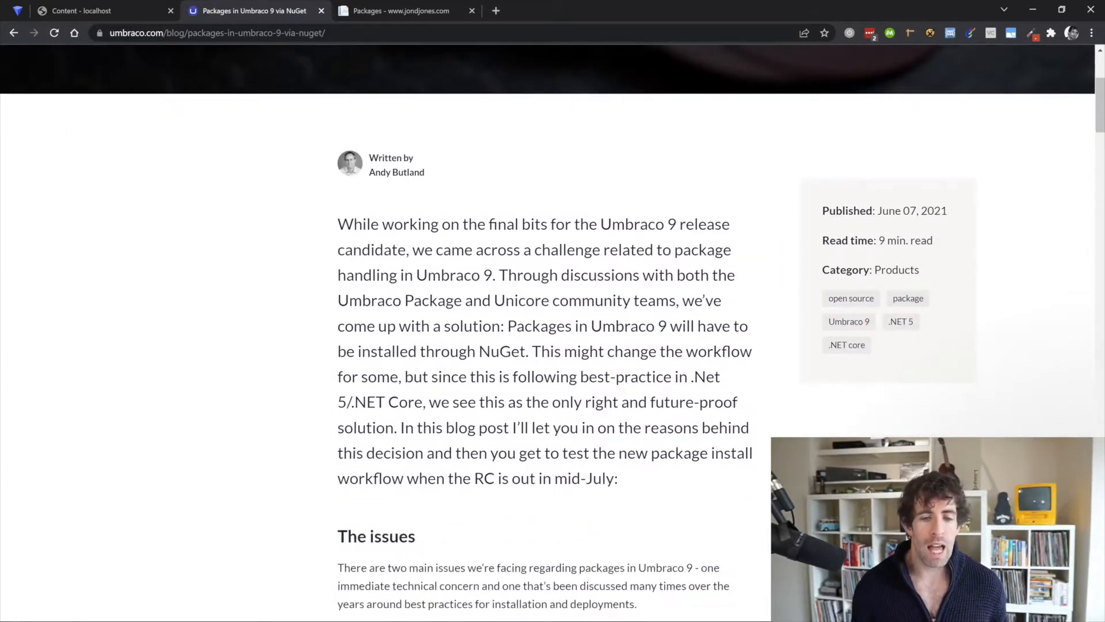
scroll("down", 3)
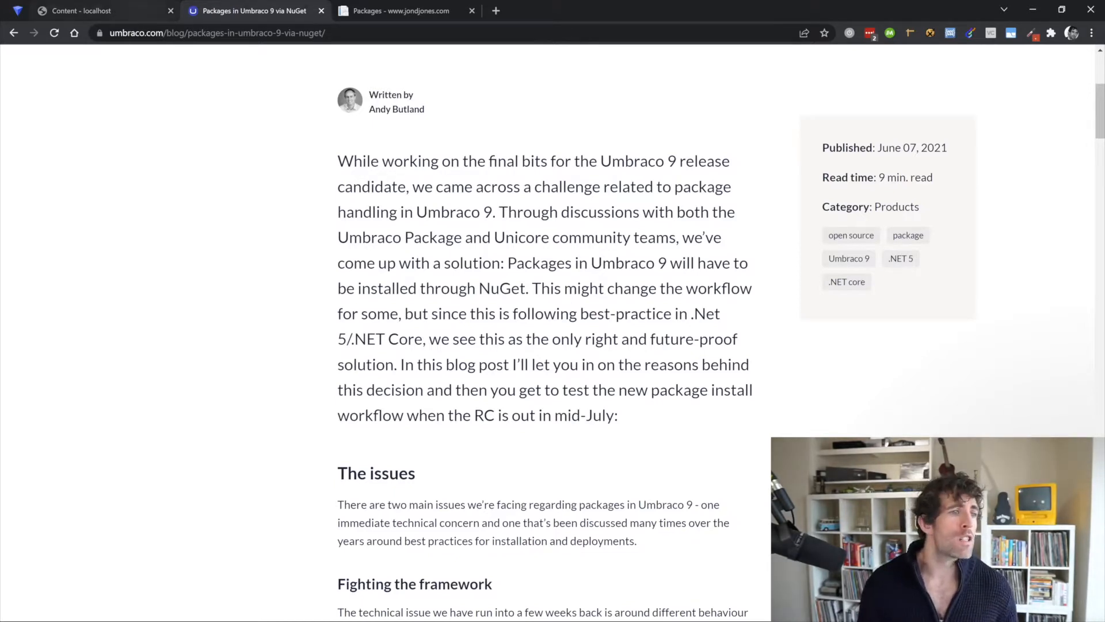
left_click(85, 10)
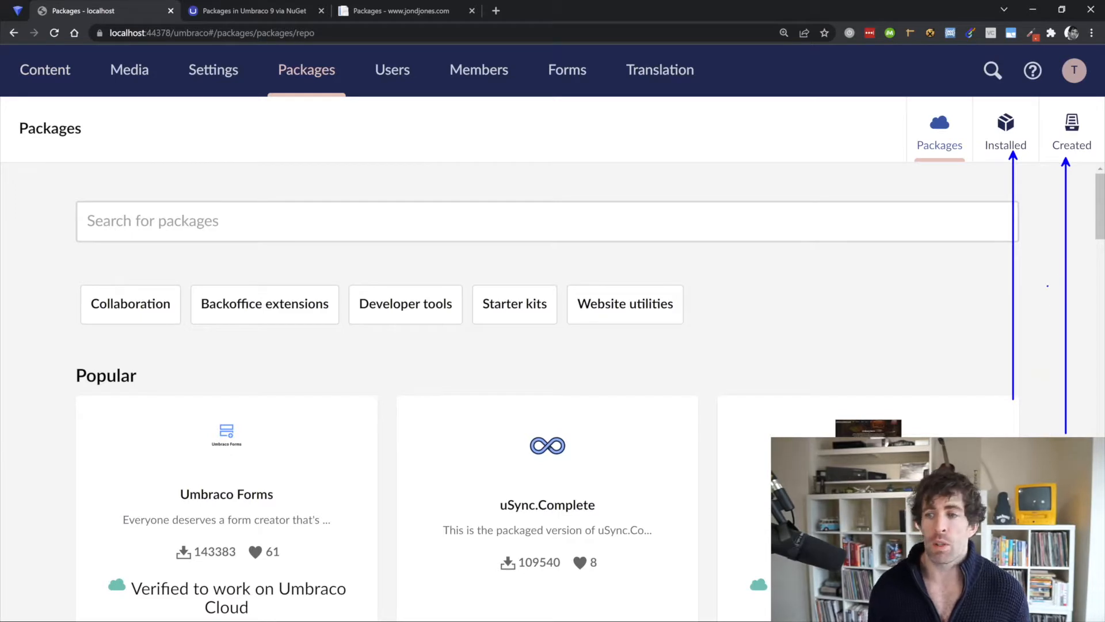
View the packages created on the local Umbraco site.
left_click(1072, 130)
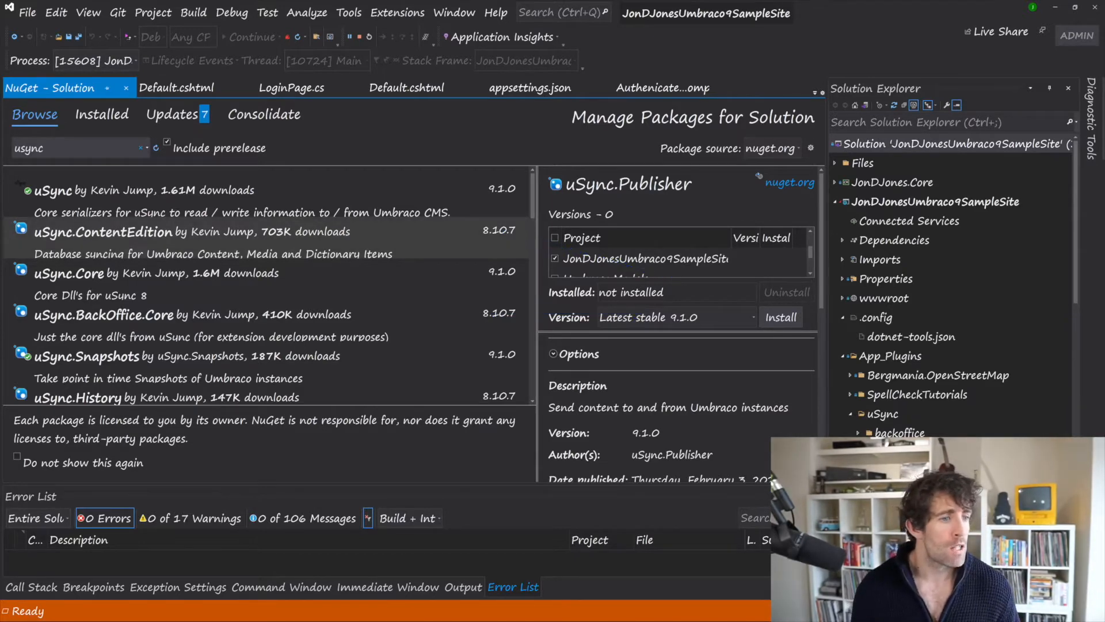
Return to the local site's backoffice showing the uSync dashboard under Settings.
left_click(101, 114)
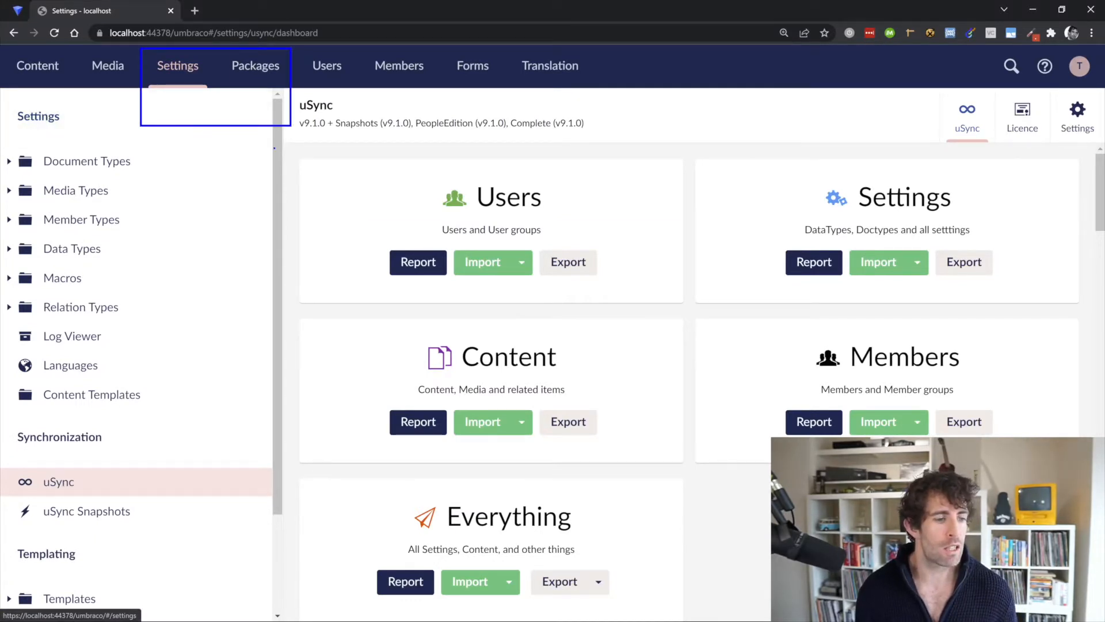
scroll("down", 3)
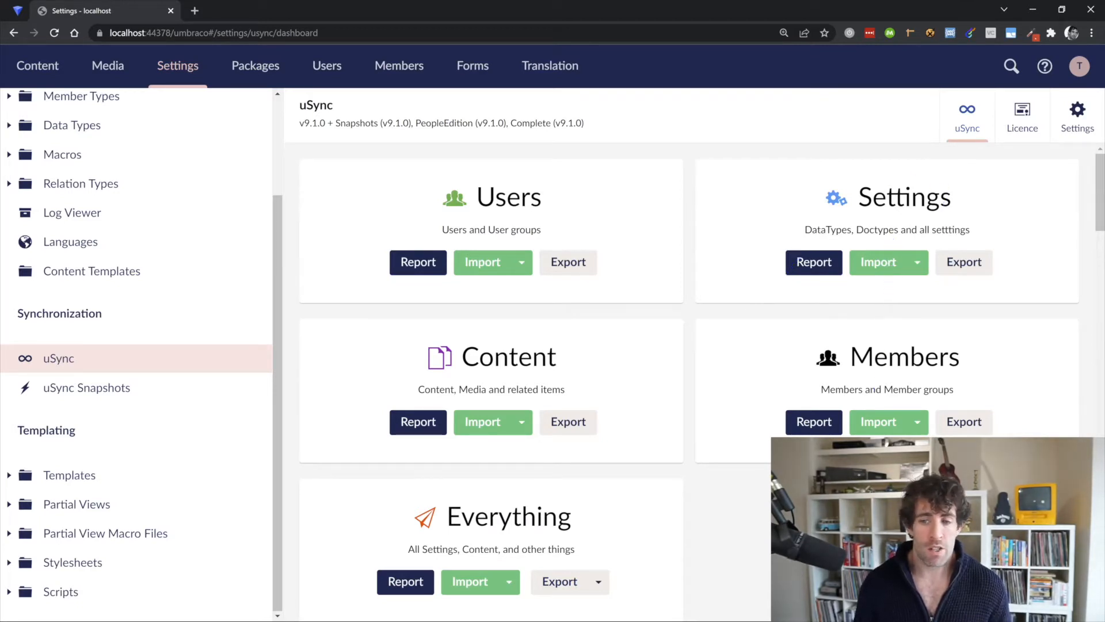
left_click(886, 230)
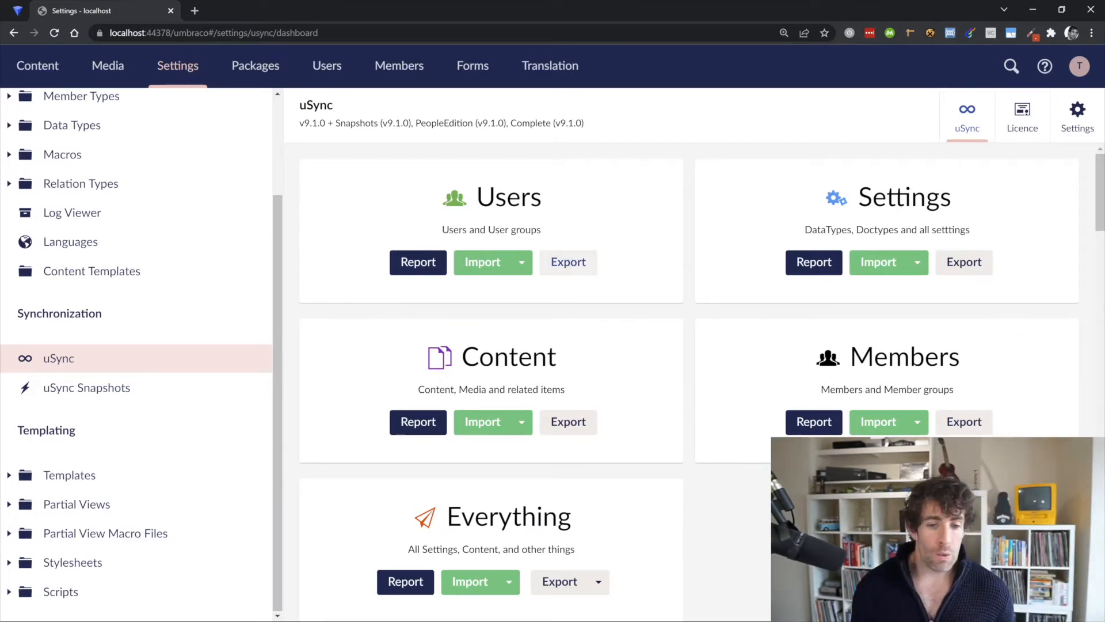
Export users and user groups with uSync and review the seven exported changes.
left_click(559, 581)
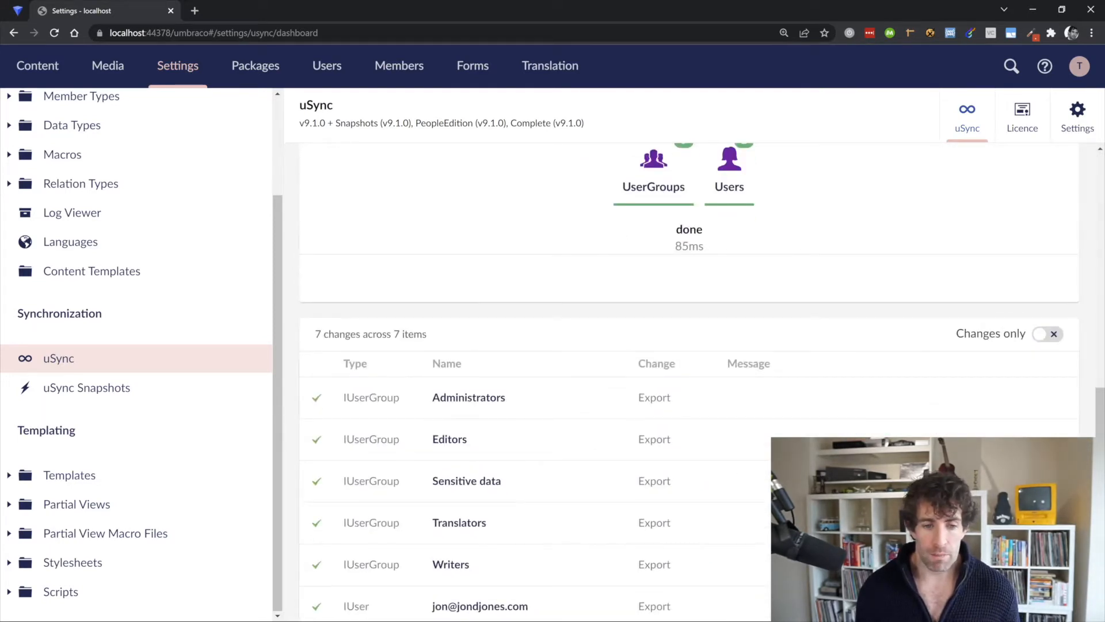
scroll("down", 3)
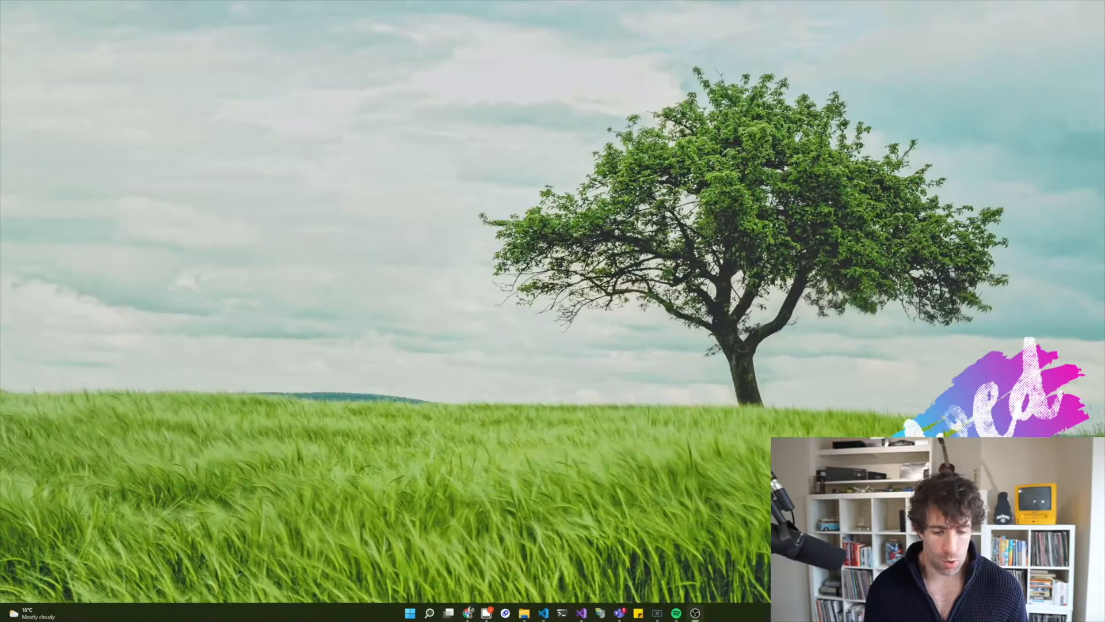
Browse in File Explorer to the website's uSync export folder and into DataTypes.
left_click(524, 611)
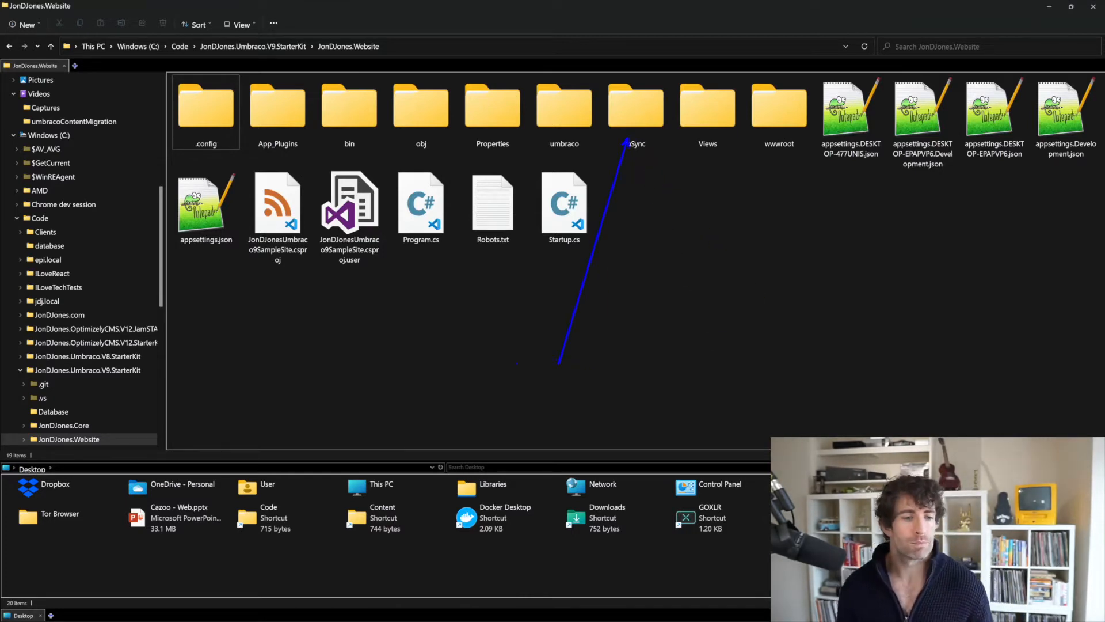
double_click(634, 106)
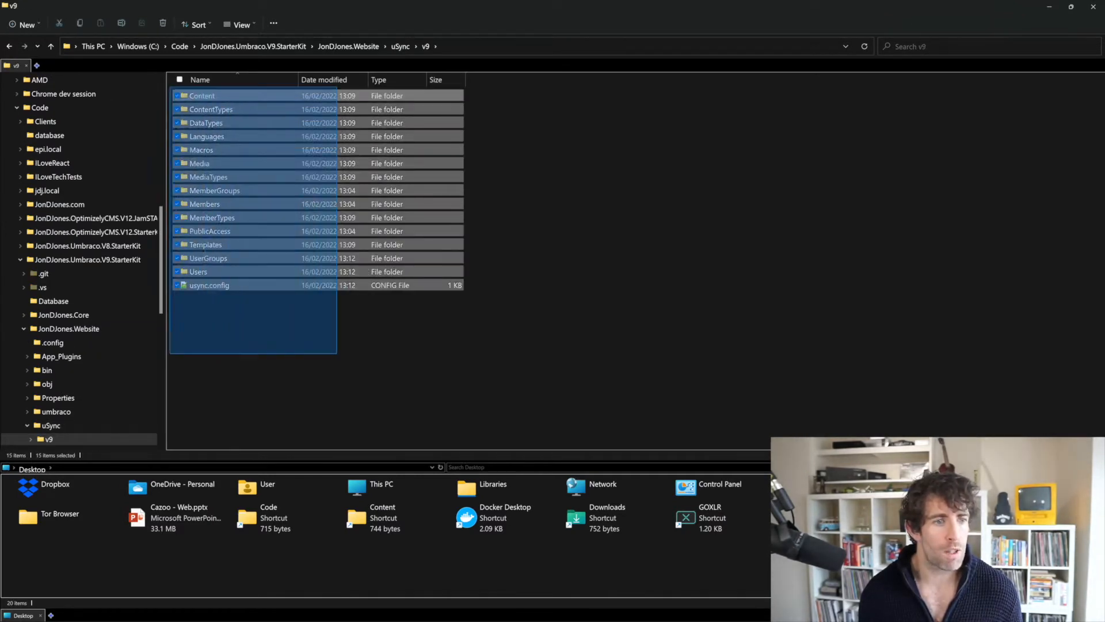
left_click(206, 123)
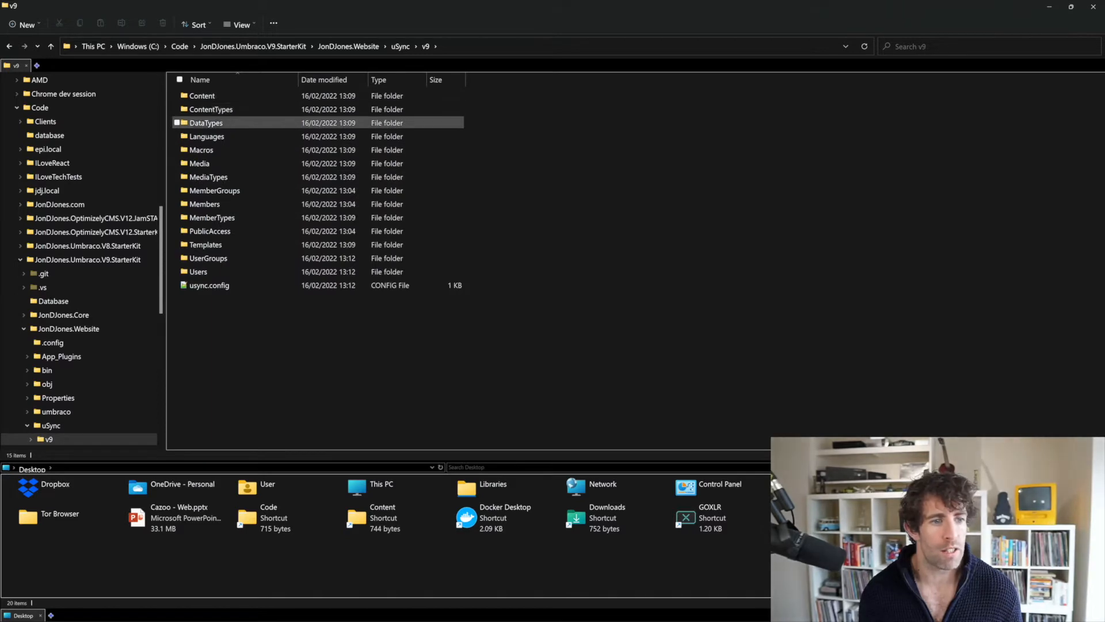
double_click(205, 122)
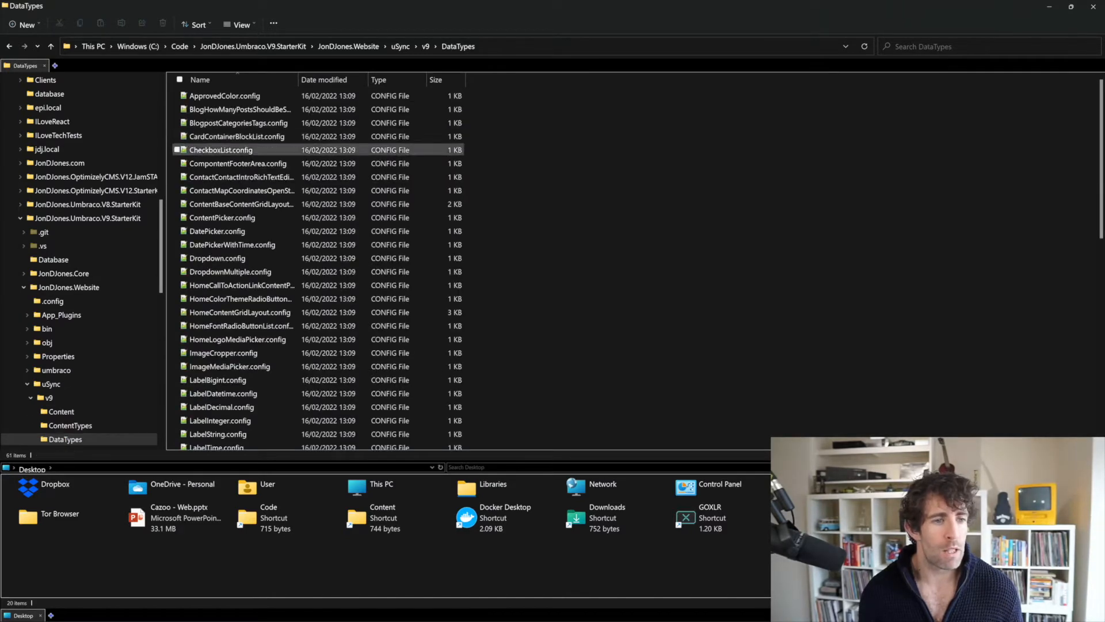
Widen the Name column and view the ContentPicker.config data type file.
left_click(200, 79)
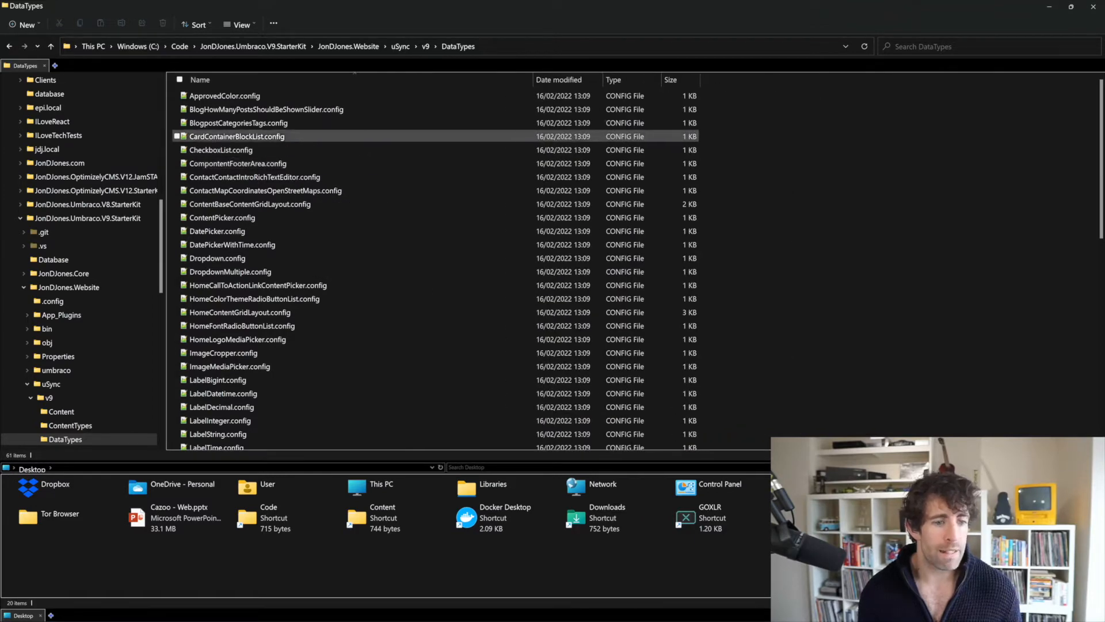
left_click(222, 217)
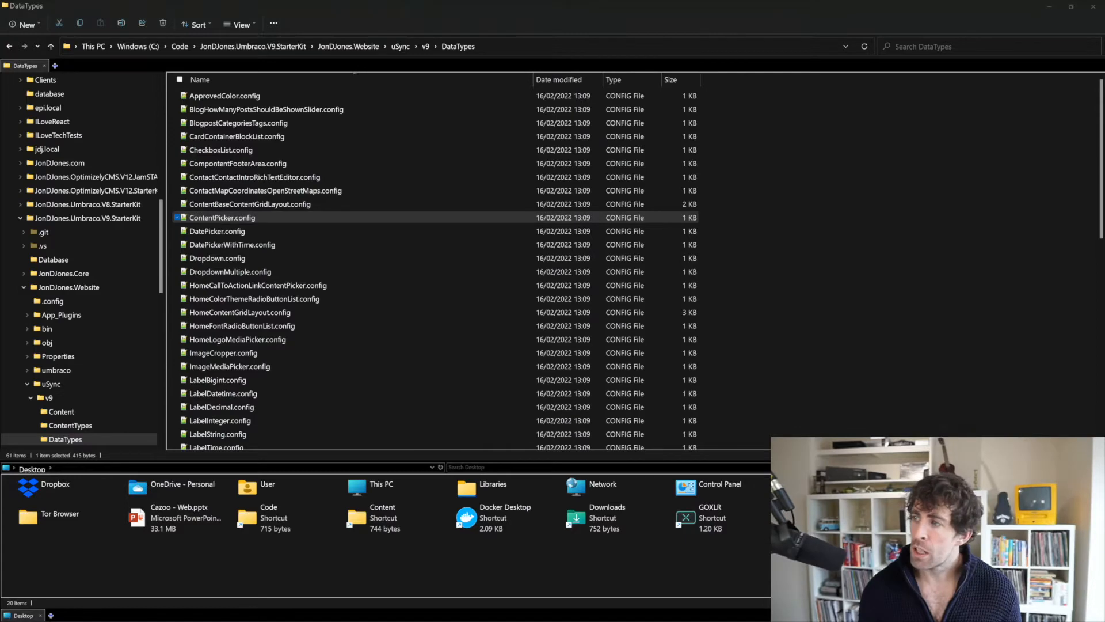
double_click(222, 217)
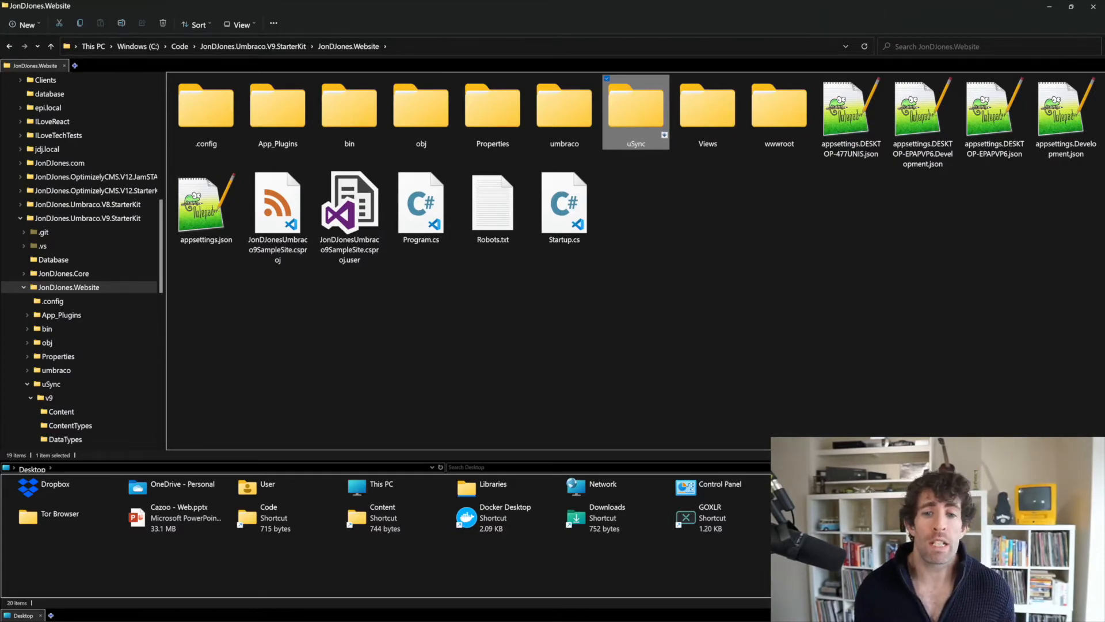
Browse into the uSync v9 export folder and its DataTypes subfolder.
double_click(635, 109)
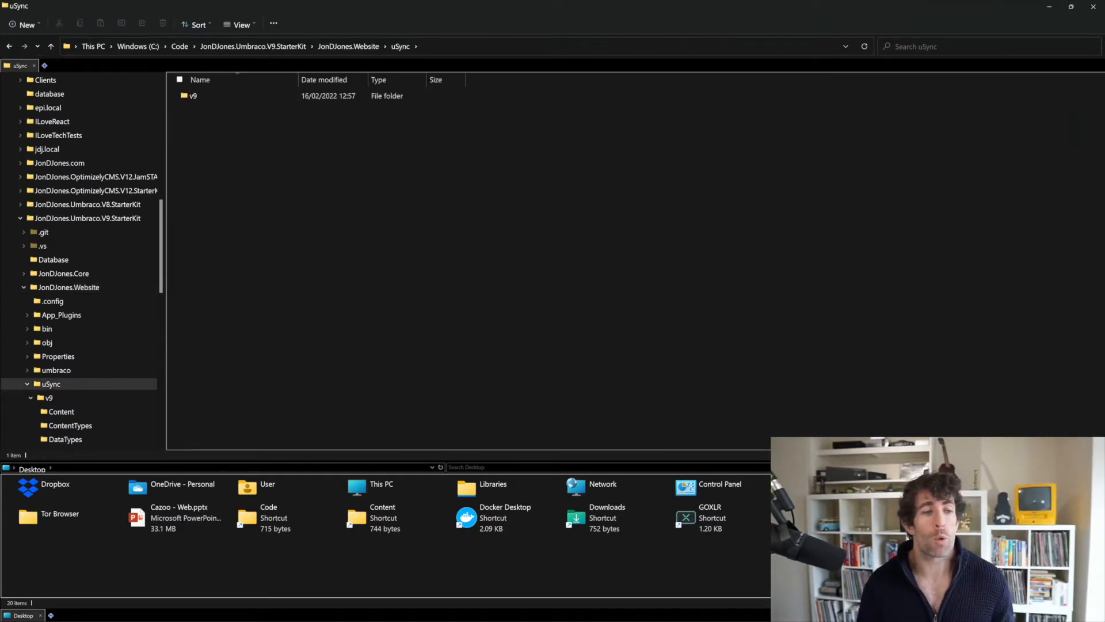
double_click(192, 95)
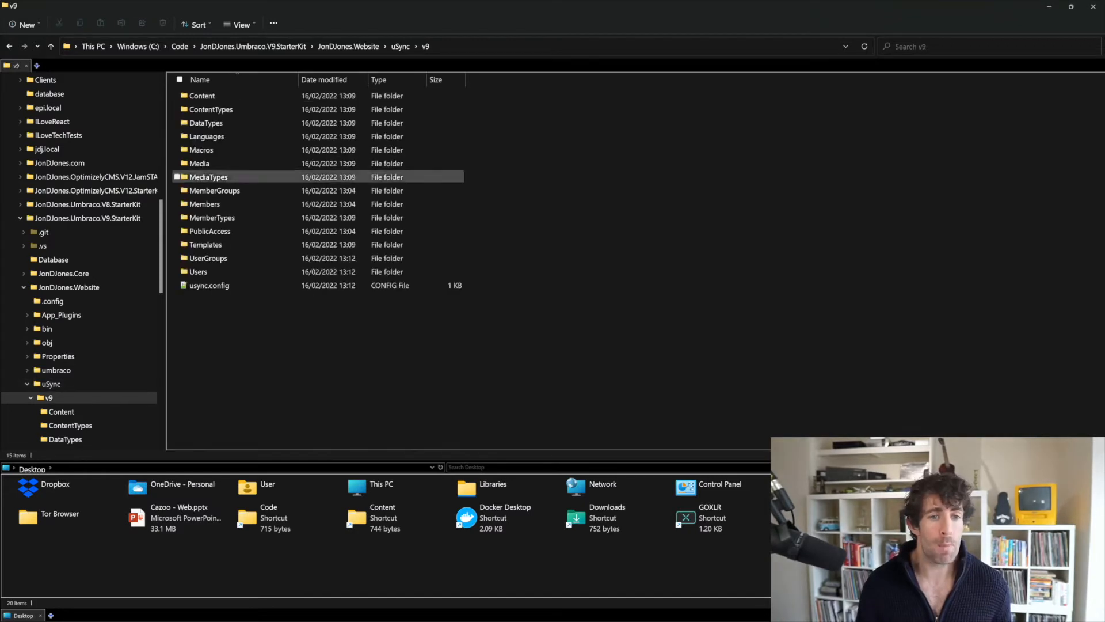
left_click(212, 217)
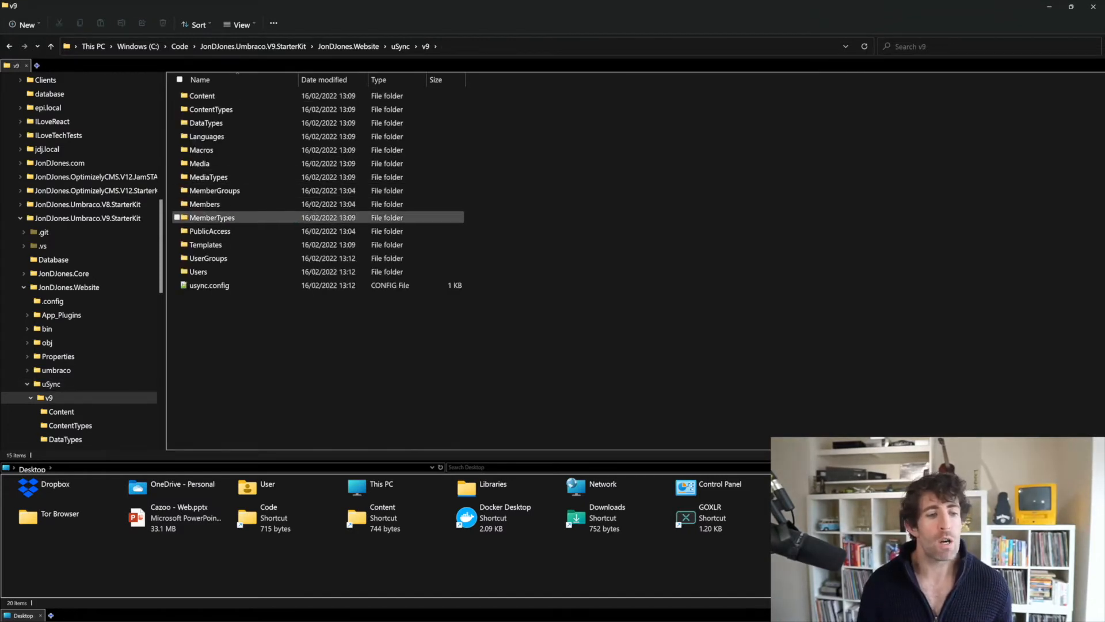
left_click(205, 123)
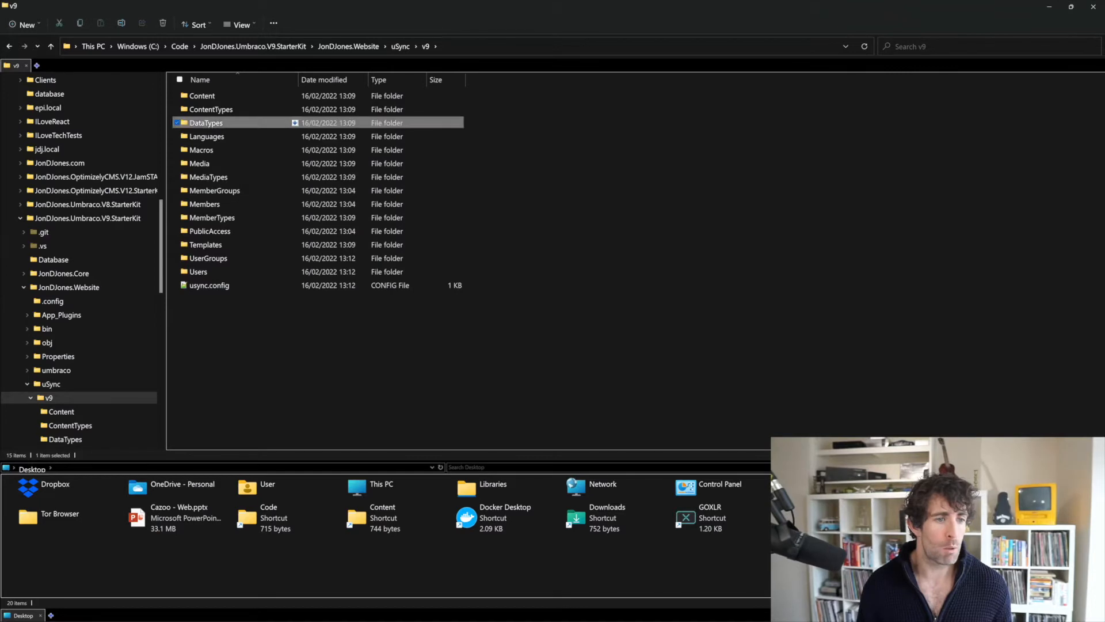
double_click(205, 122)
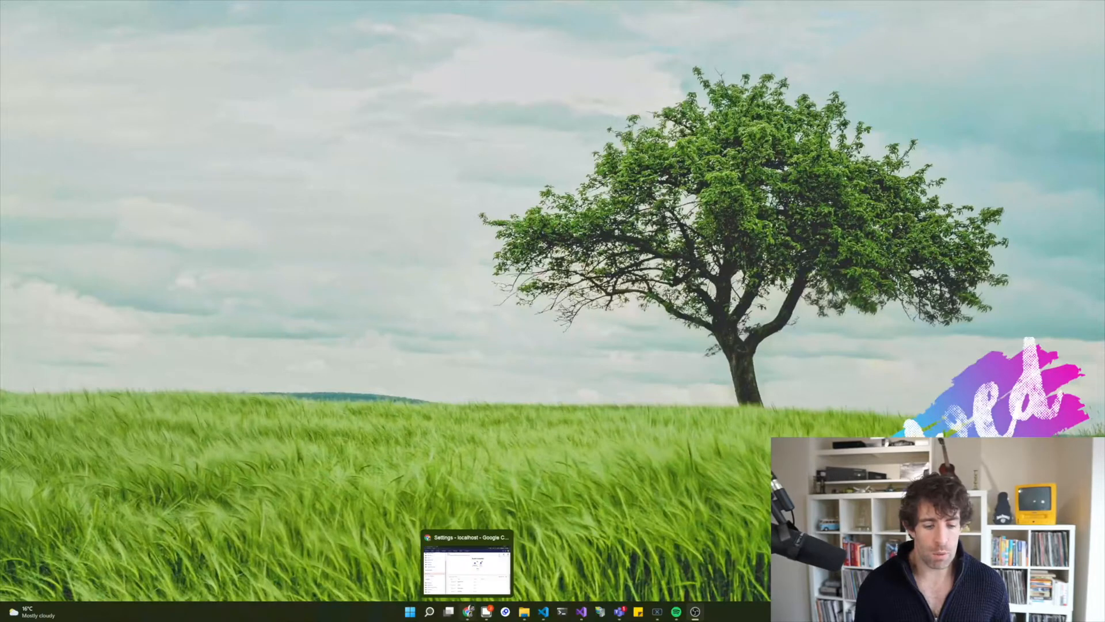
Bring the back office up again and show the uSync settings with the appsettings.json snippet.
left_click(466, 561)
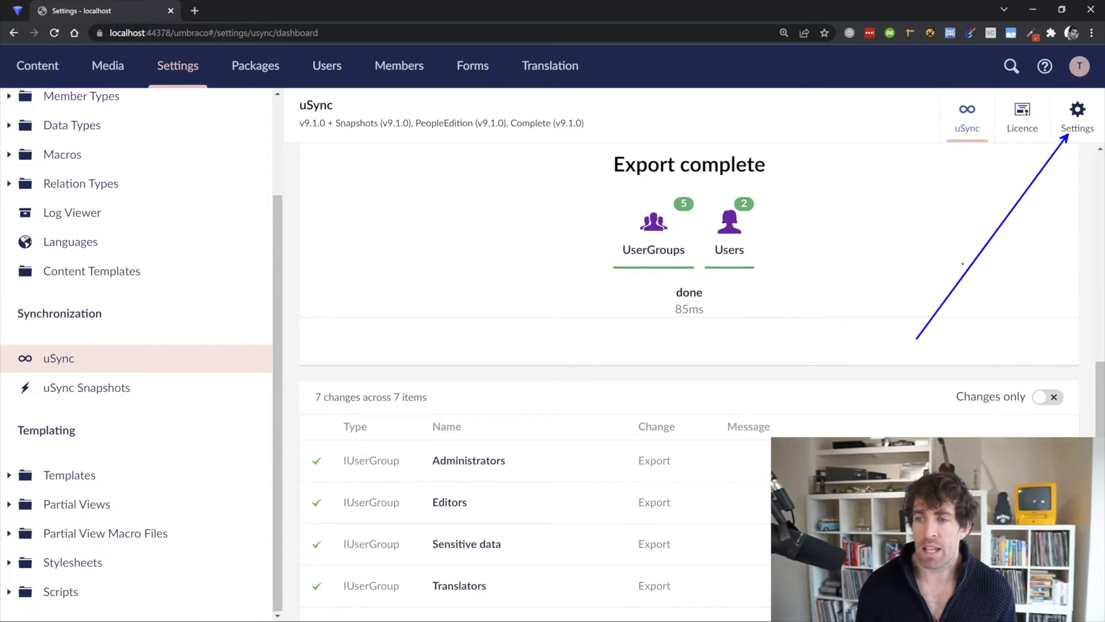
left_click(1076, 116)
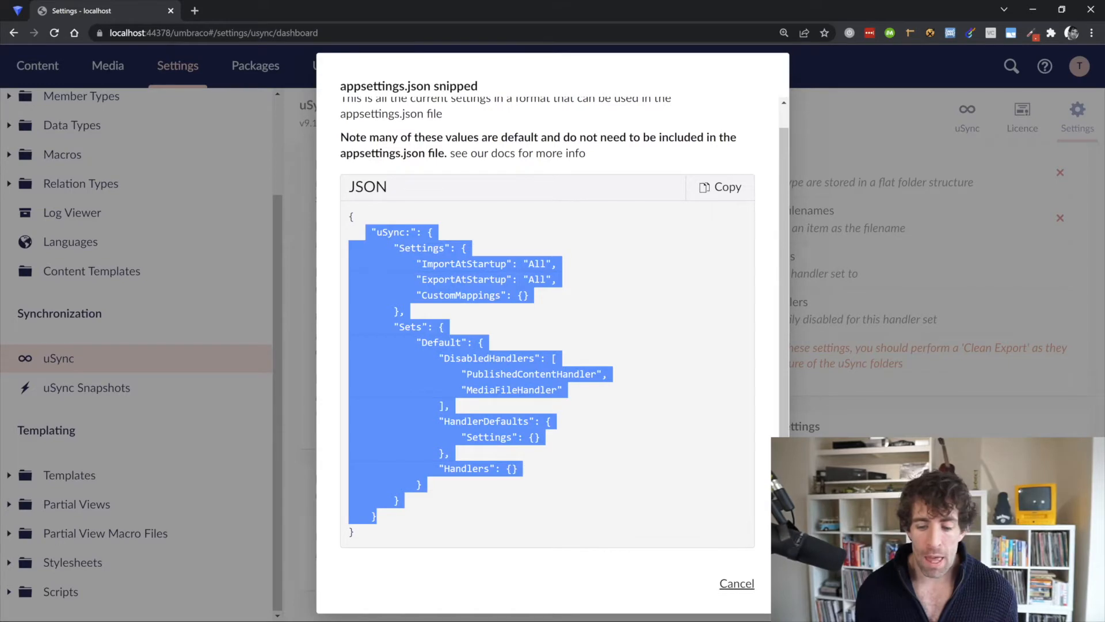
Close the appsettings.json snippet and look through the uSync Settings page.
left_click(736, 584)
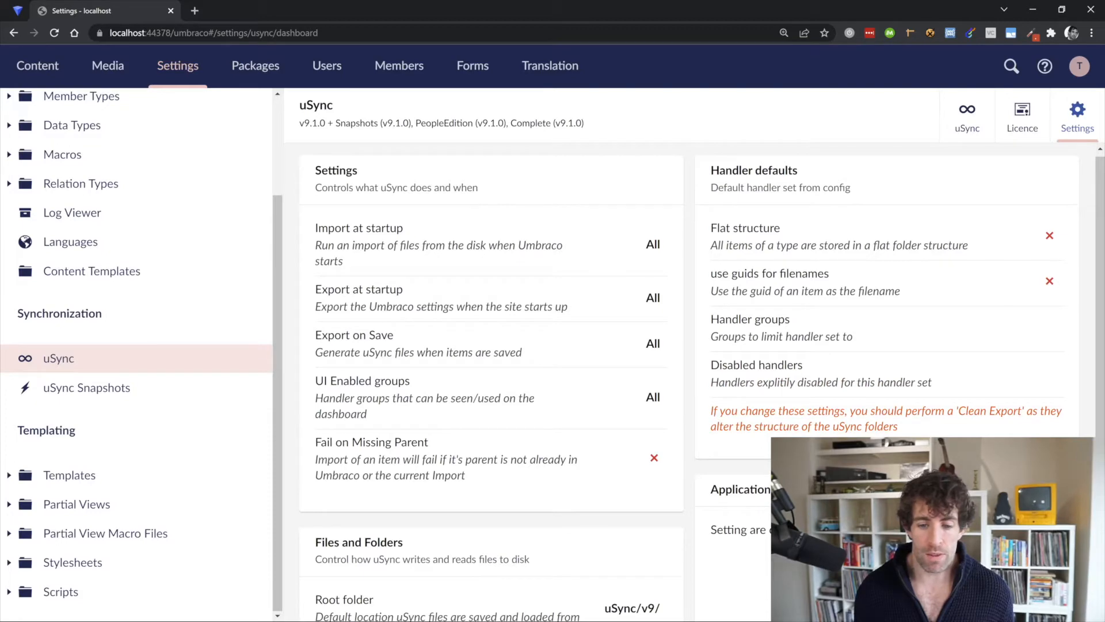
scroll("down", 3)
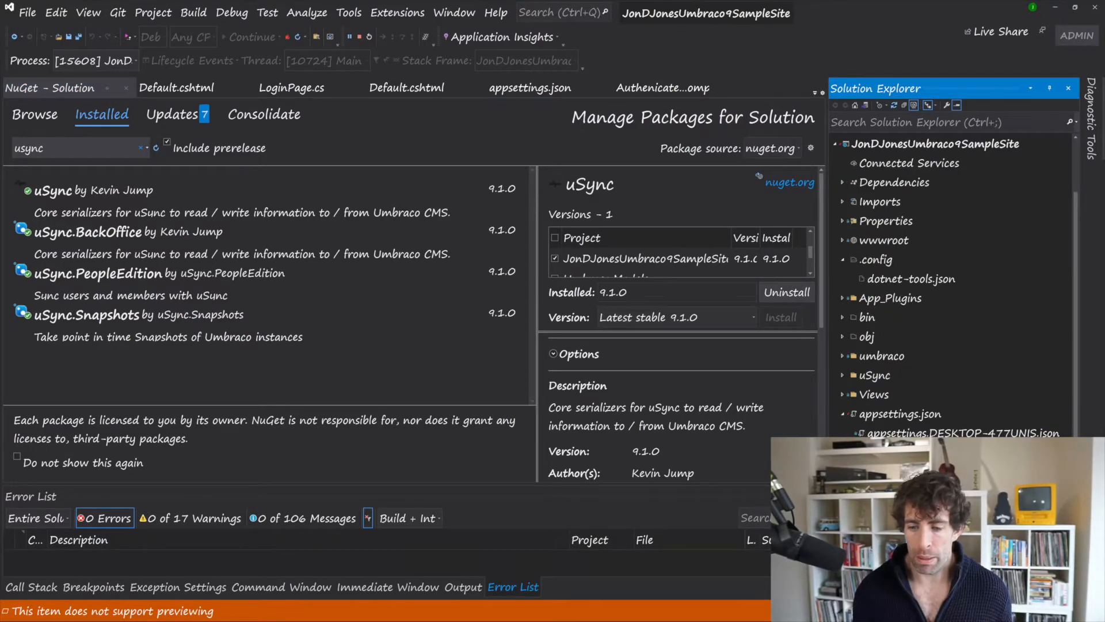
left_click(531, 88)
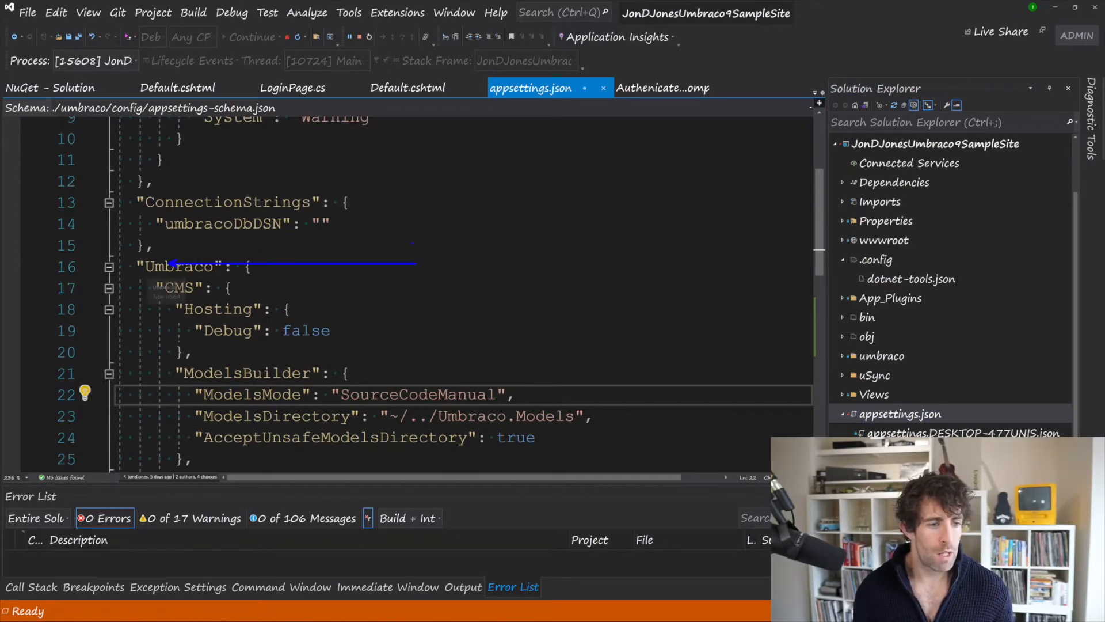
scroll("down", 3)
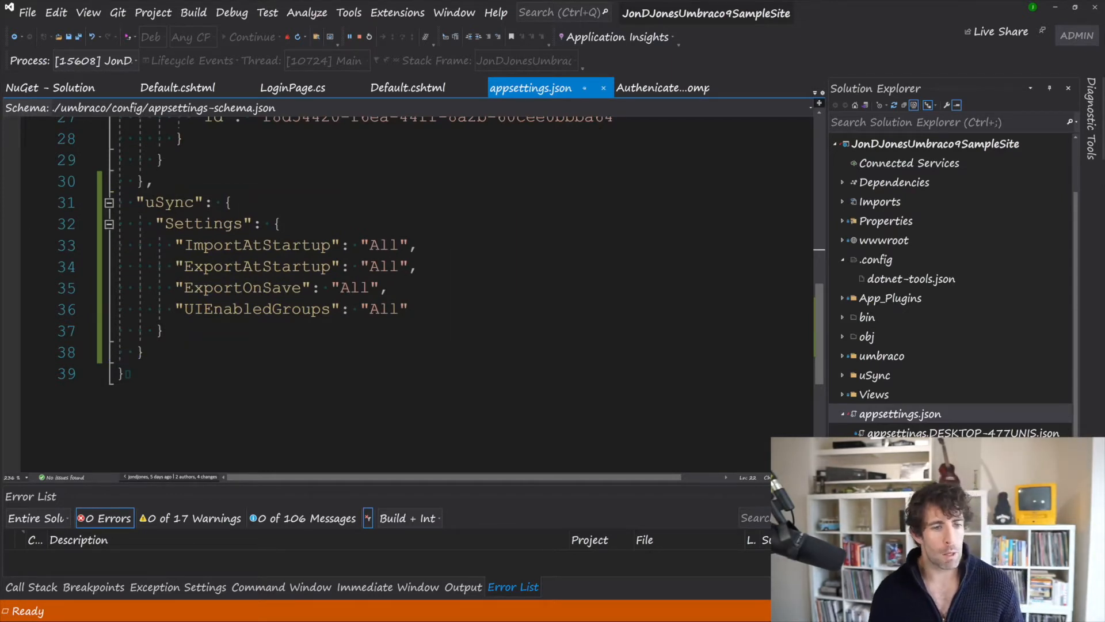
double_click(383, 246)
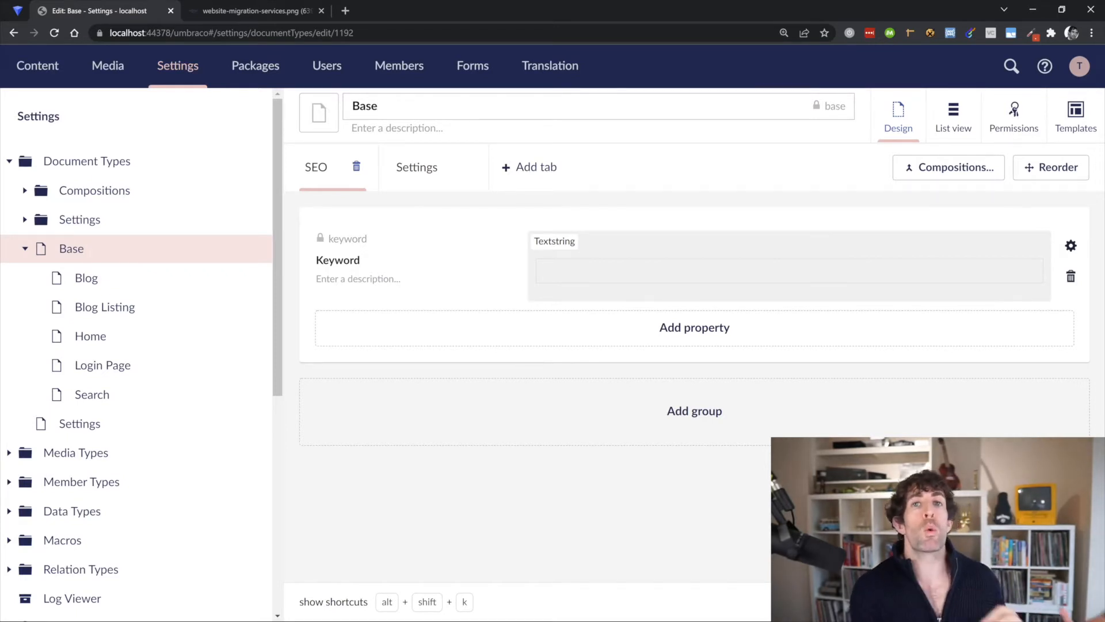
left_click(377, 106)
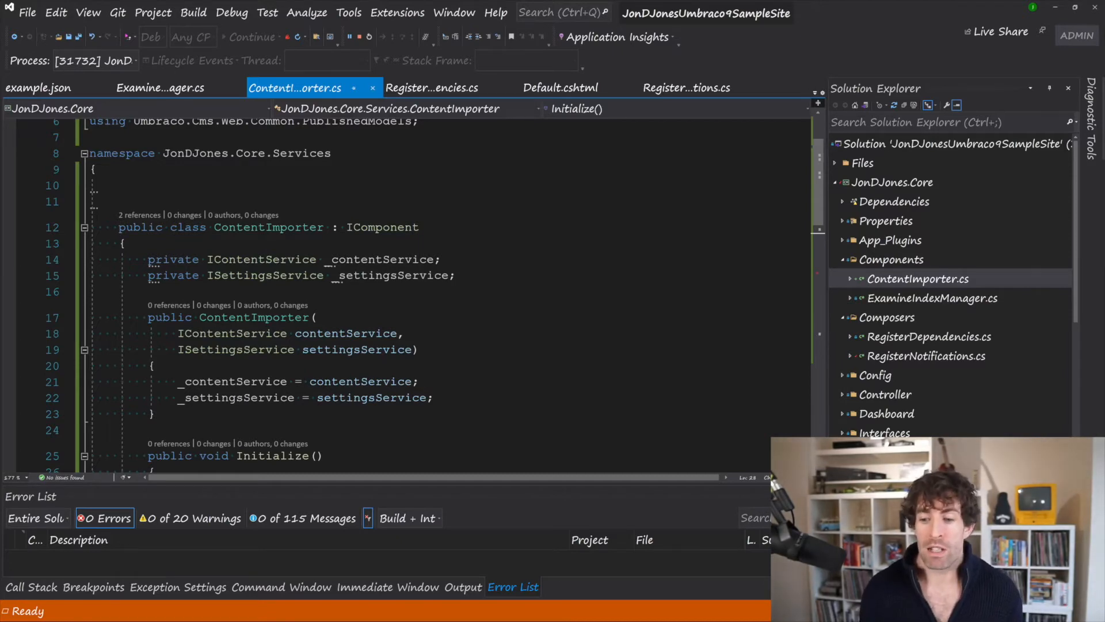
left_click(686, 88)
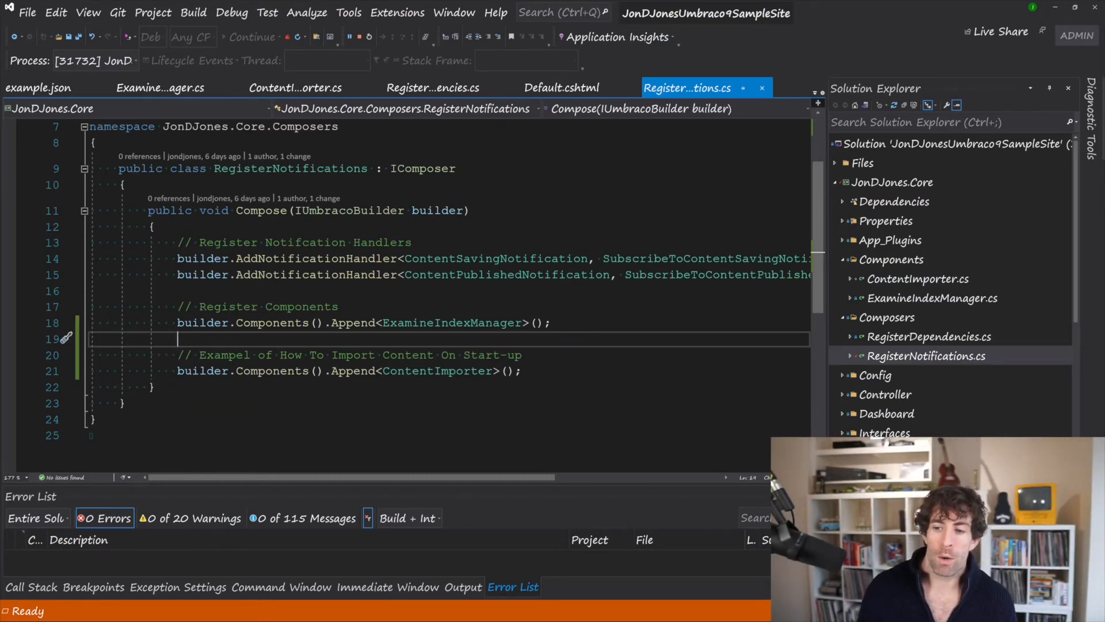
left_click(295, 87)
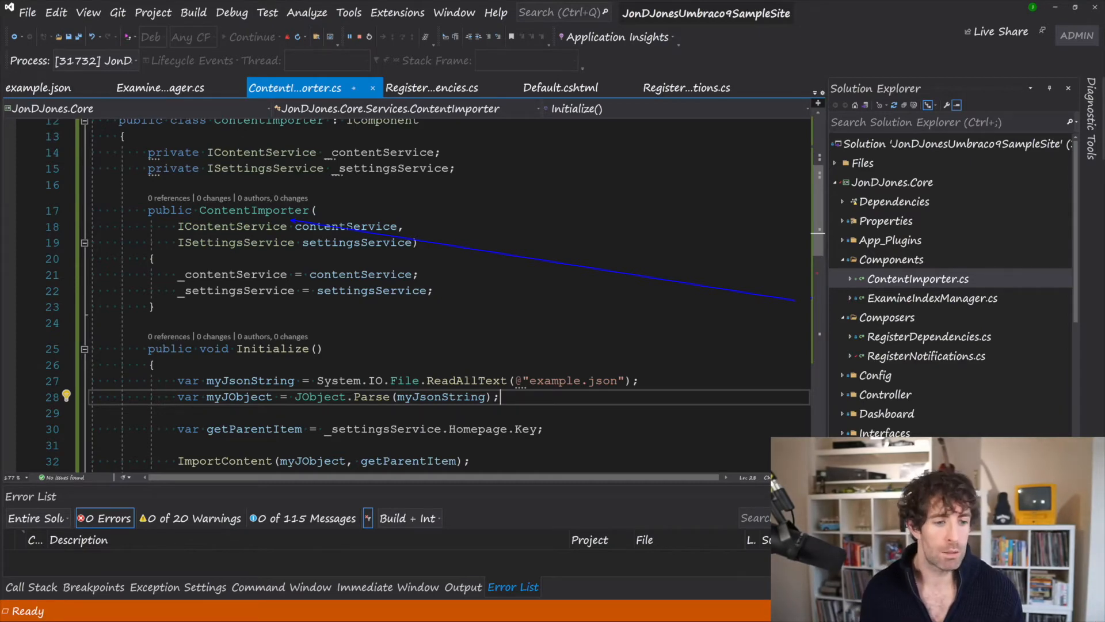
scroll("down", 3)
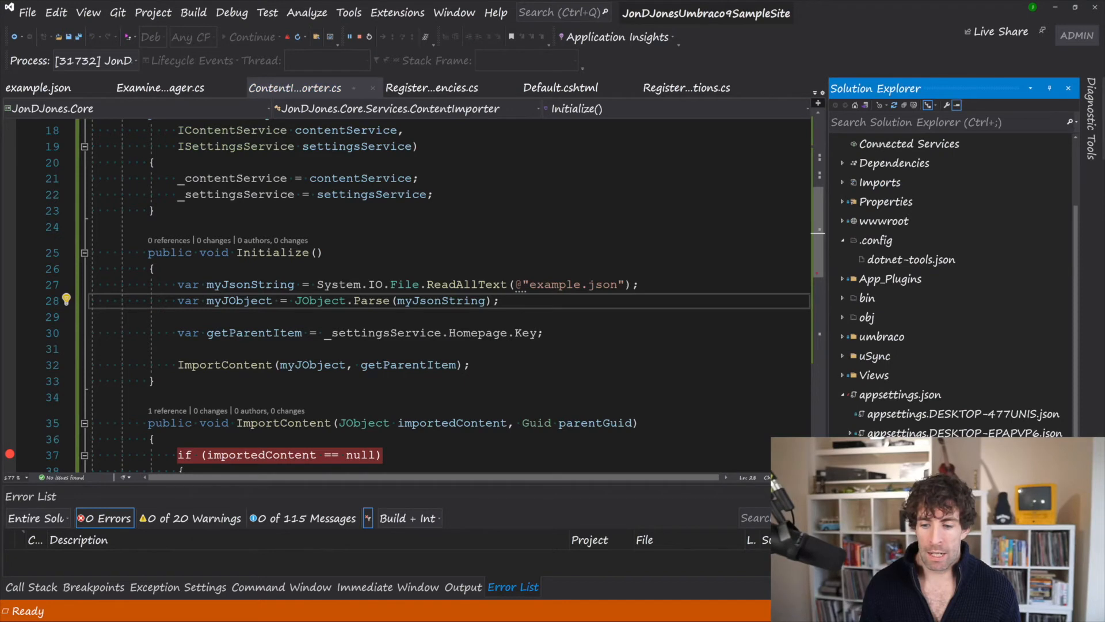
View example.json with name 'hello' and MyIntegerProperty 1 alongside the ImportContent code.
left_click(38, 88)
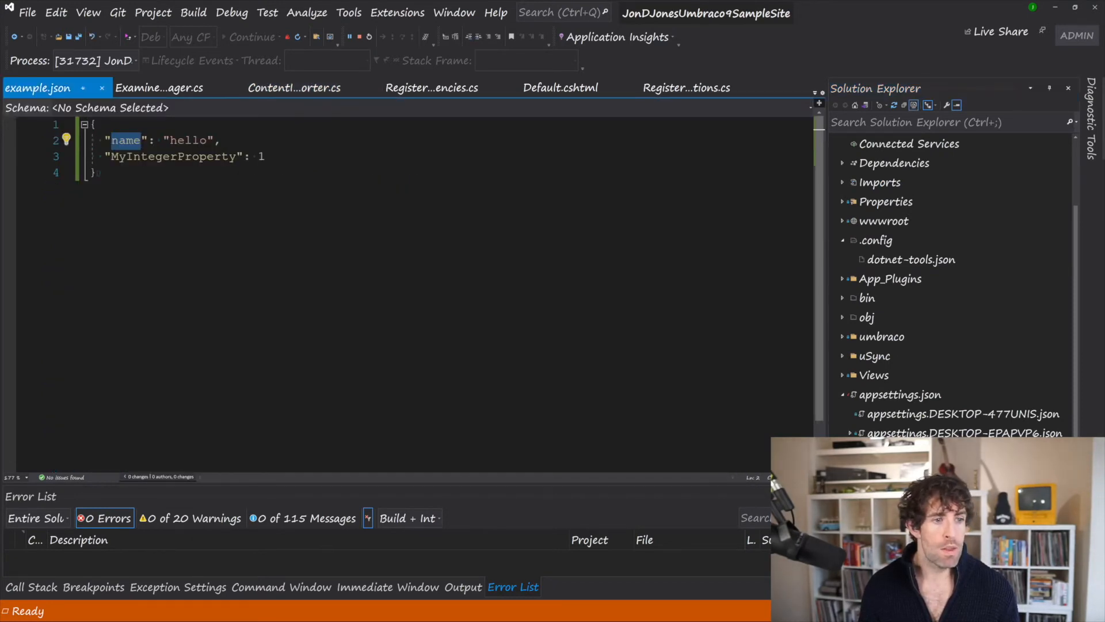
left_click(185, 88)
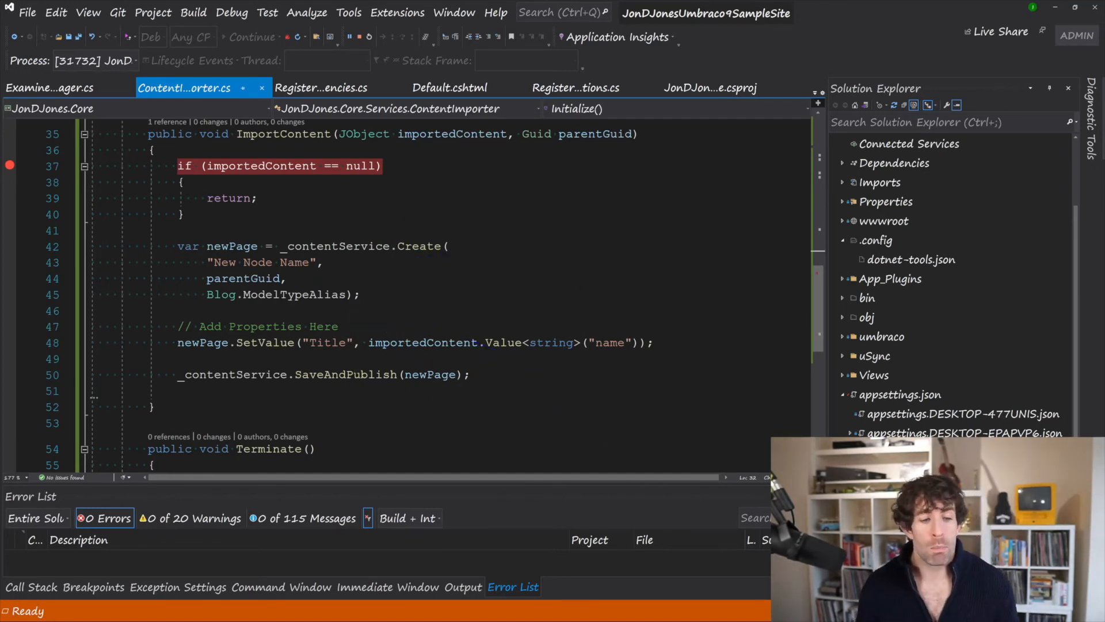
mouse_move(220, 295)
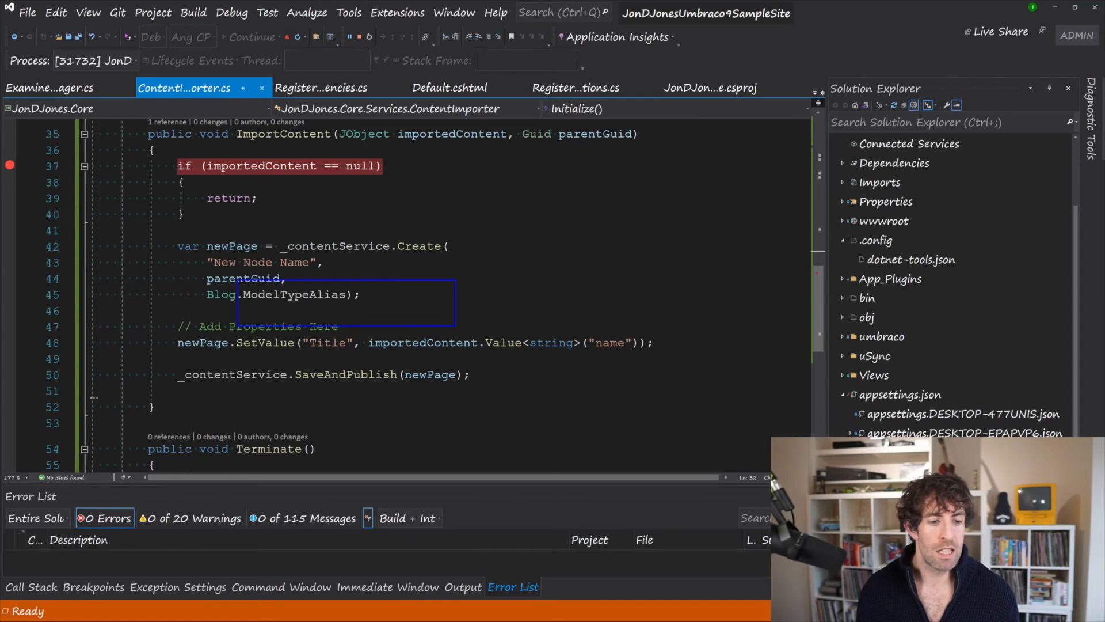
Add Title SetValue and SaveAndPublish to ContentImporter.cs, then run the site to test it.
scroll("down", 3)
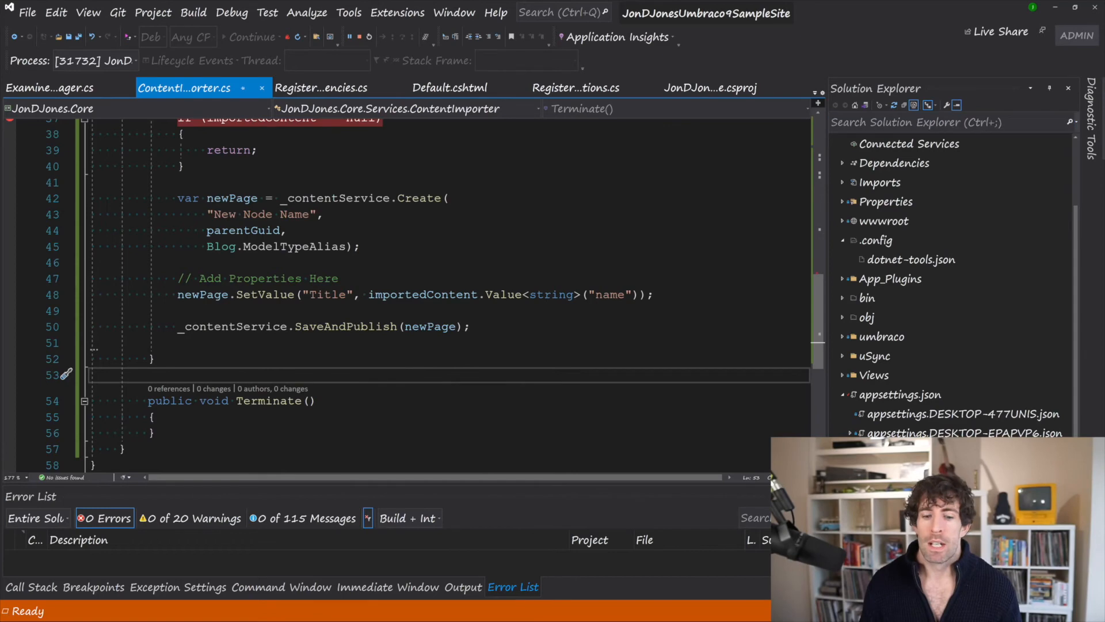
key("alt+tab")
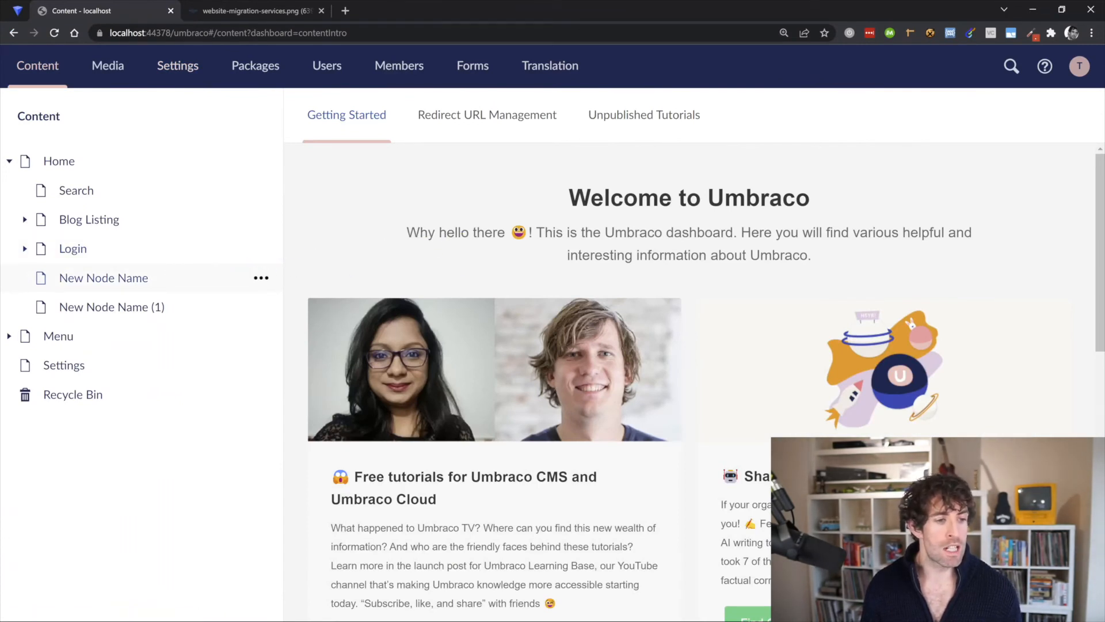
View the imported New Node Name page under Home and inspect its Title property value.
left_click(103, 277)
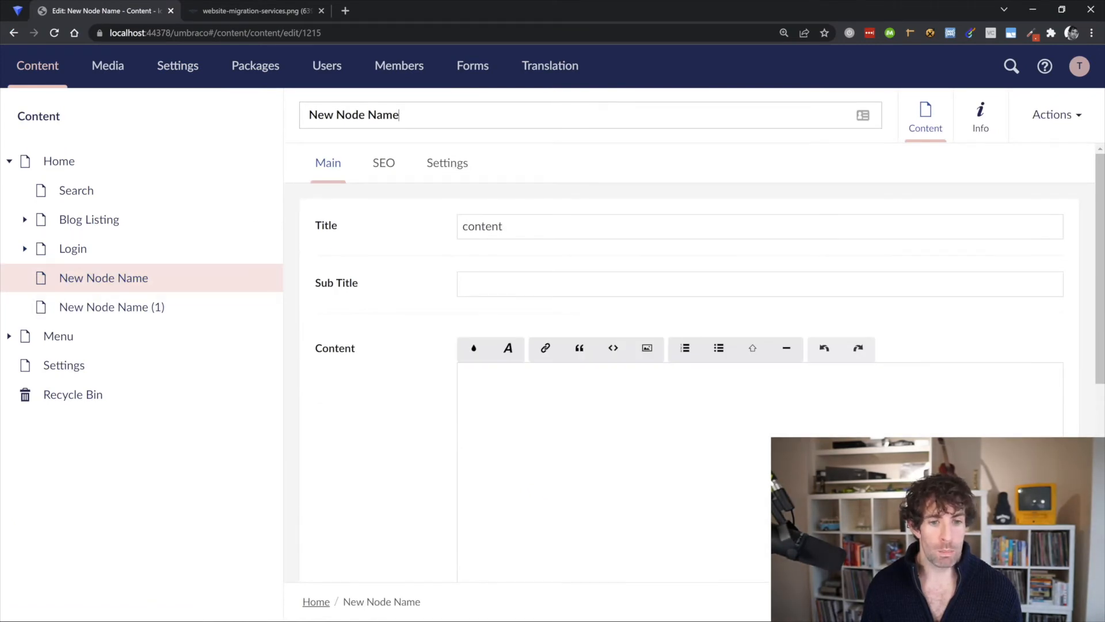
scroll("down", 3)
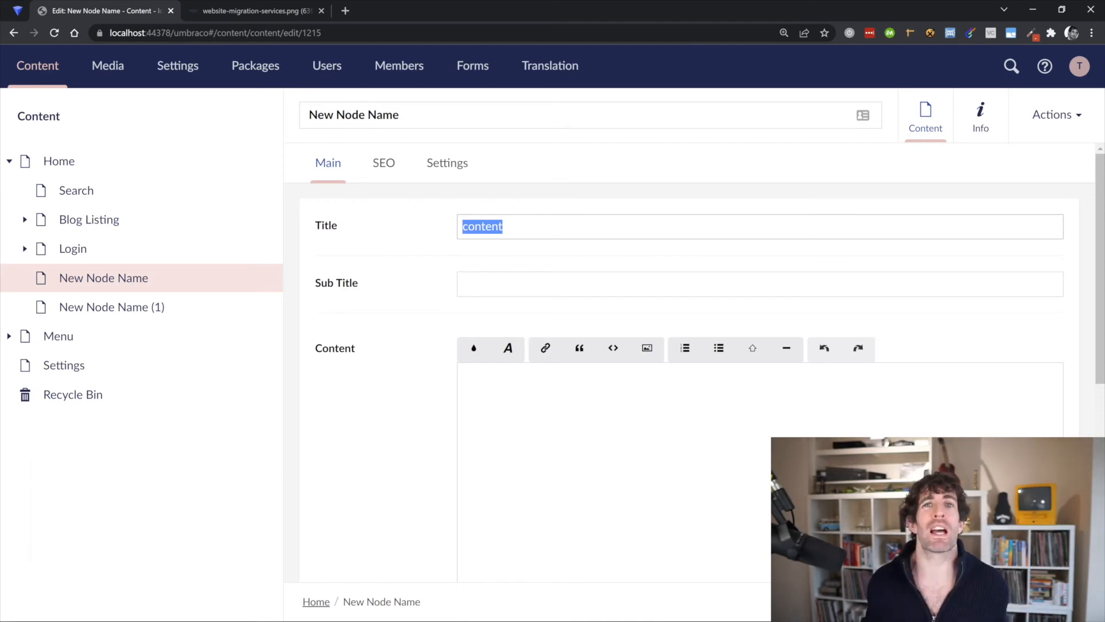
left_click(258, 10)
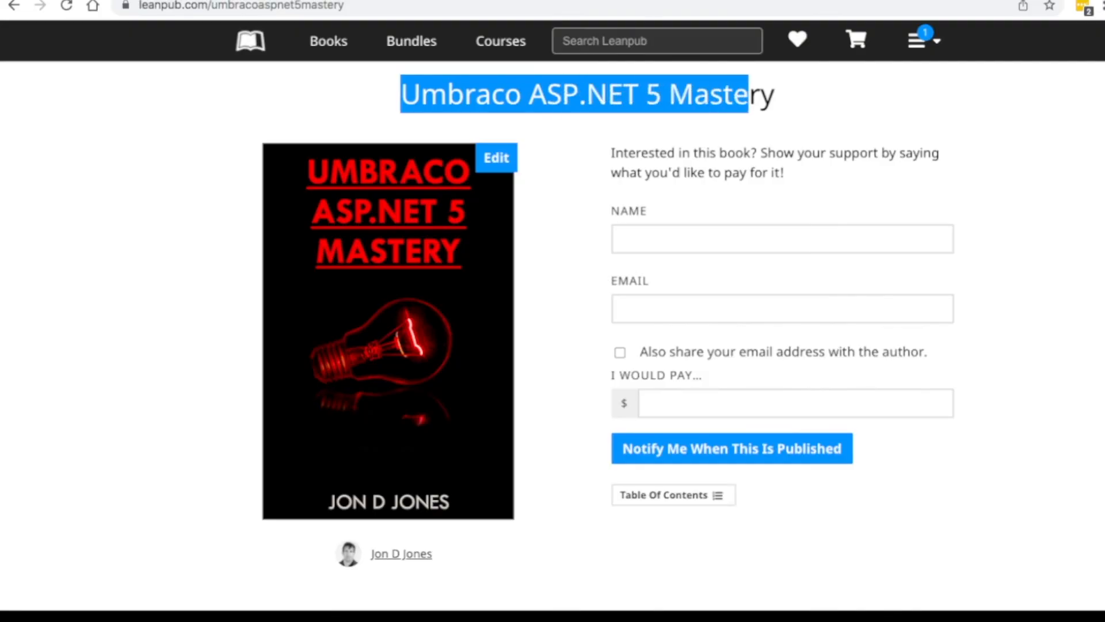